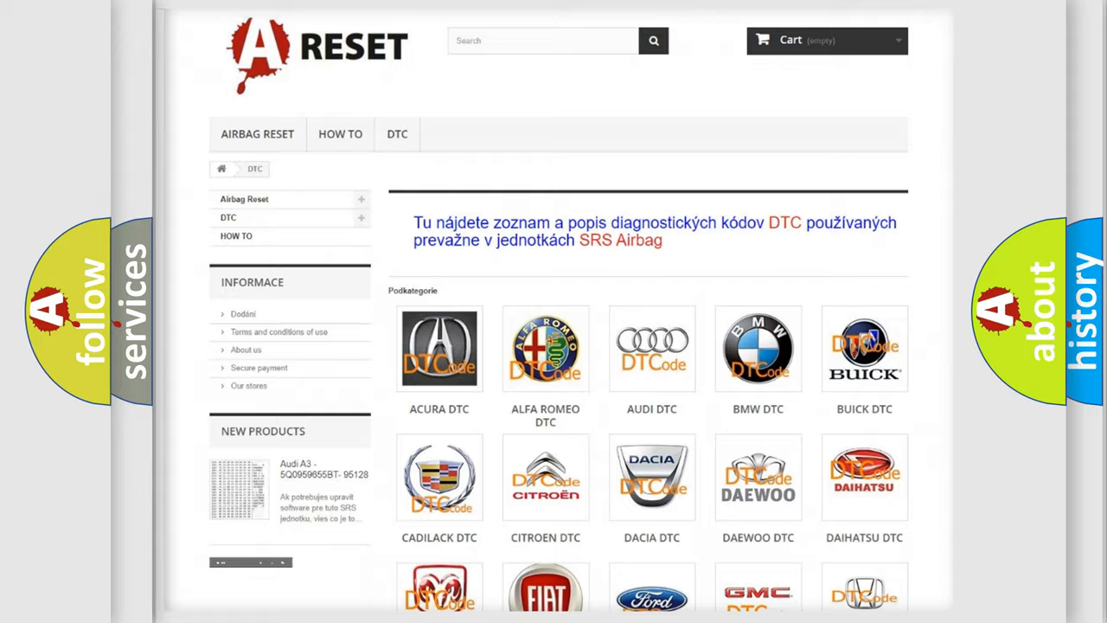
- Open the GMC DTC subcategory page from the DTC brand logo grid
scroll(down, 3)
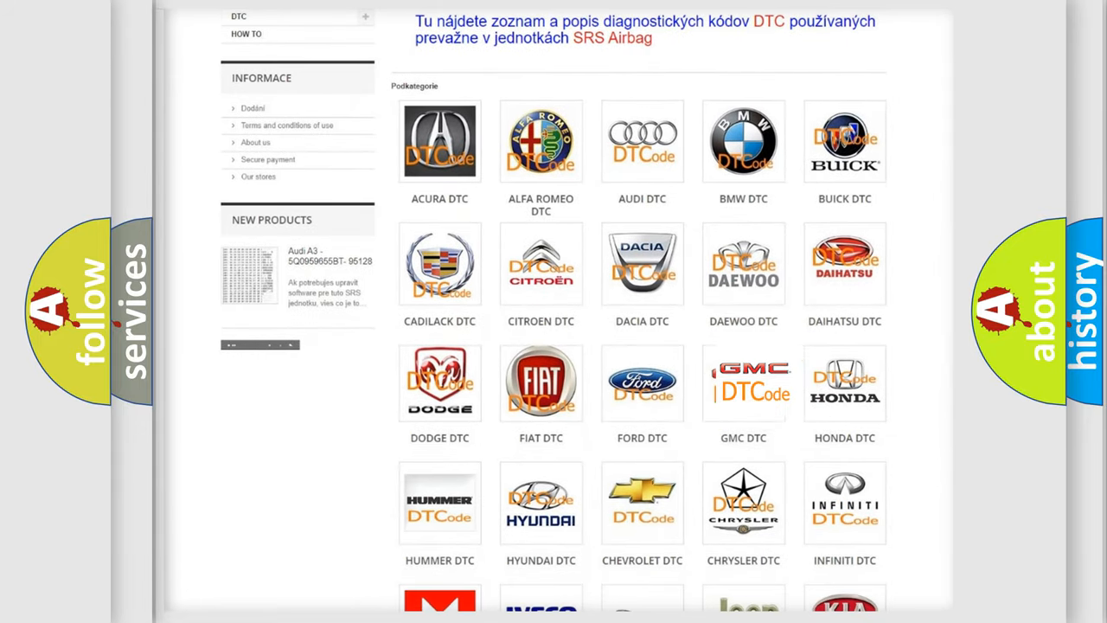
click(743, 382)
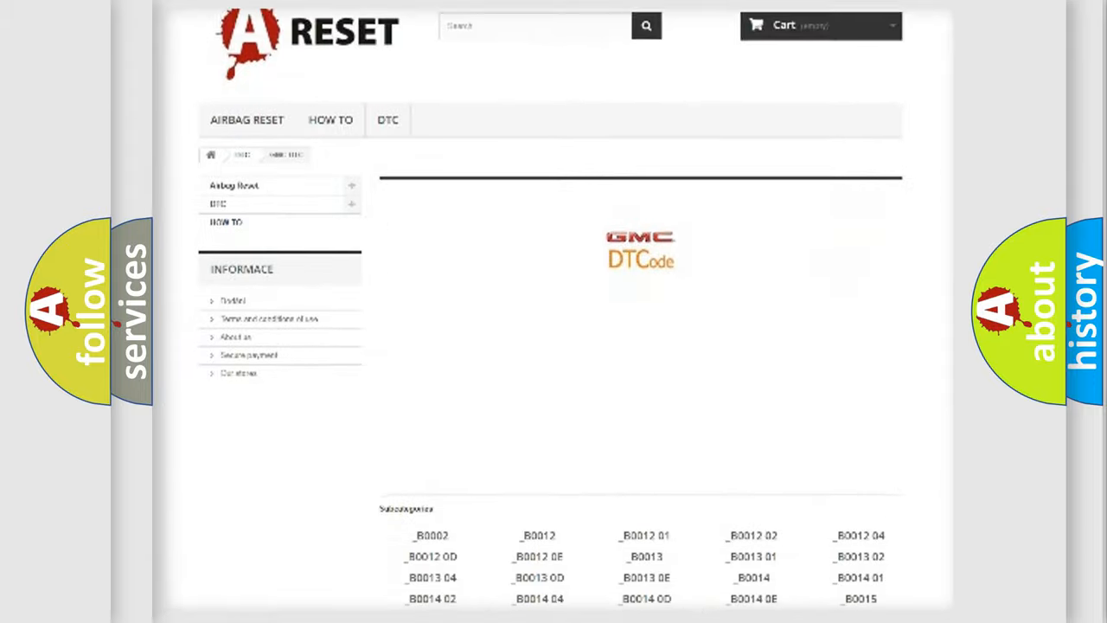